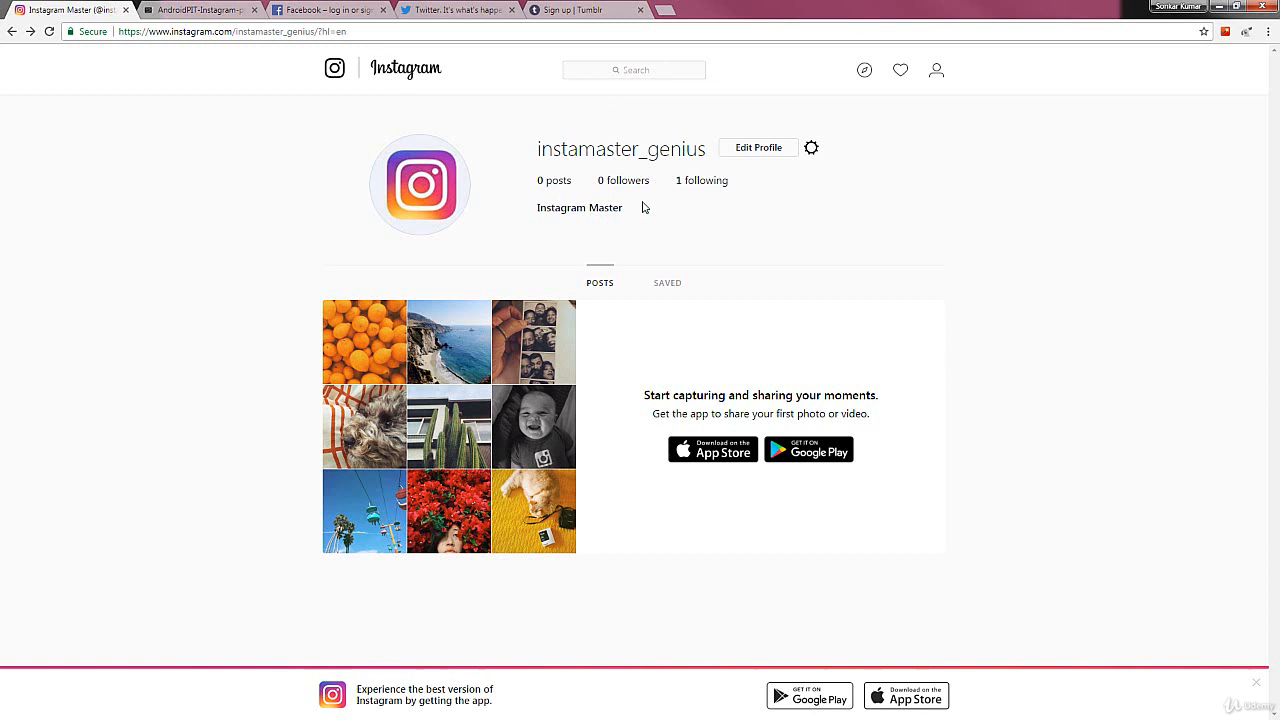
pyautogui.moveTo(563, 207)
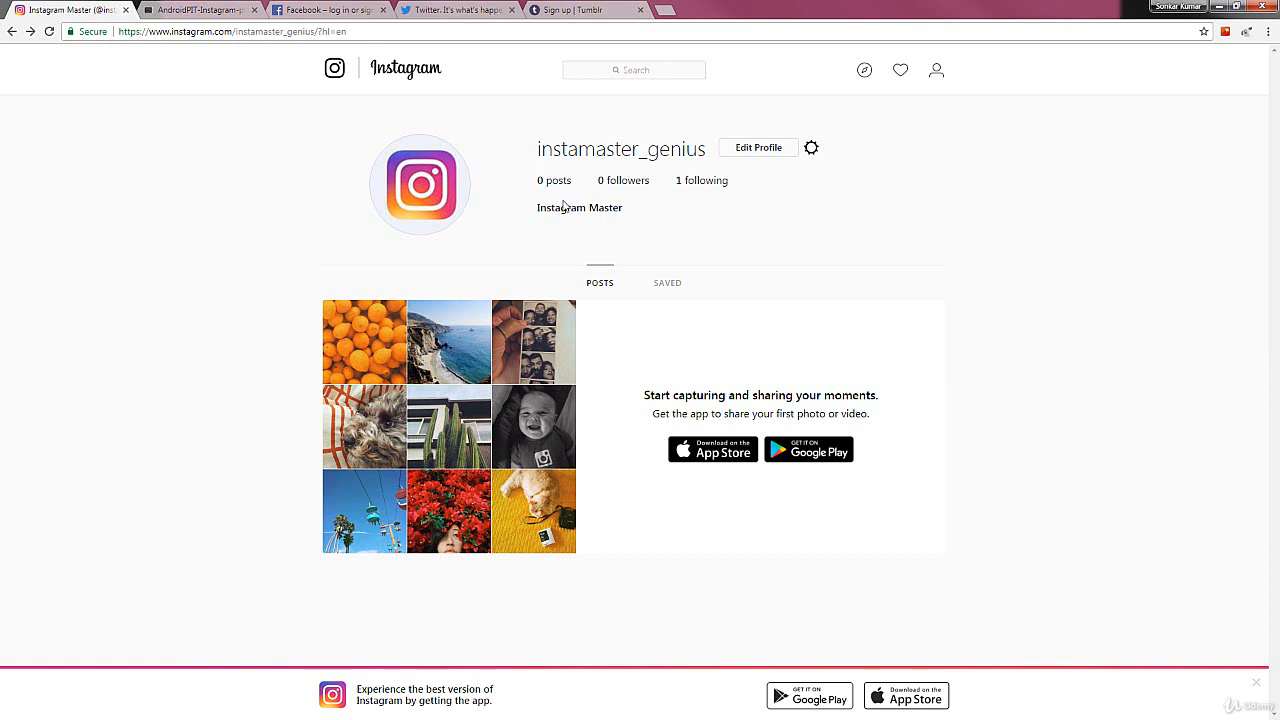
pyautogui.moveTo(660, 197)
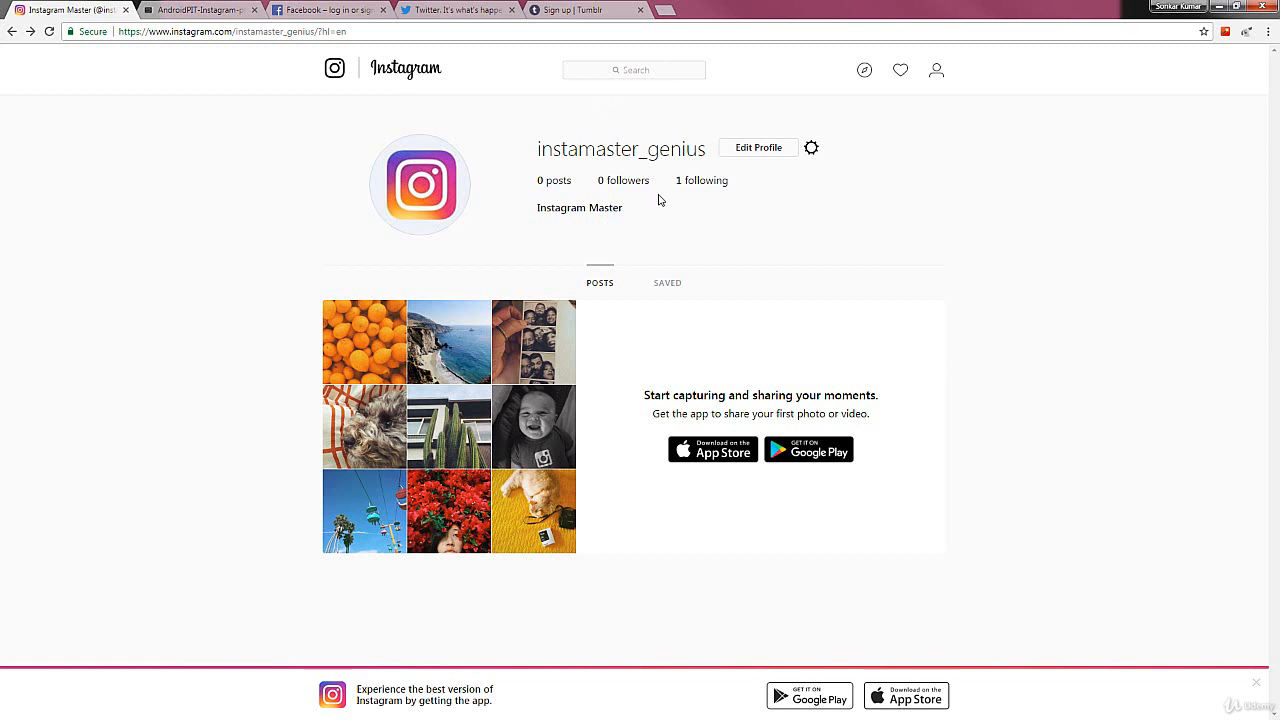
pyautogui.moveTo(872, 177)
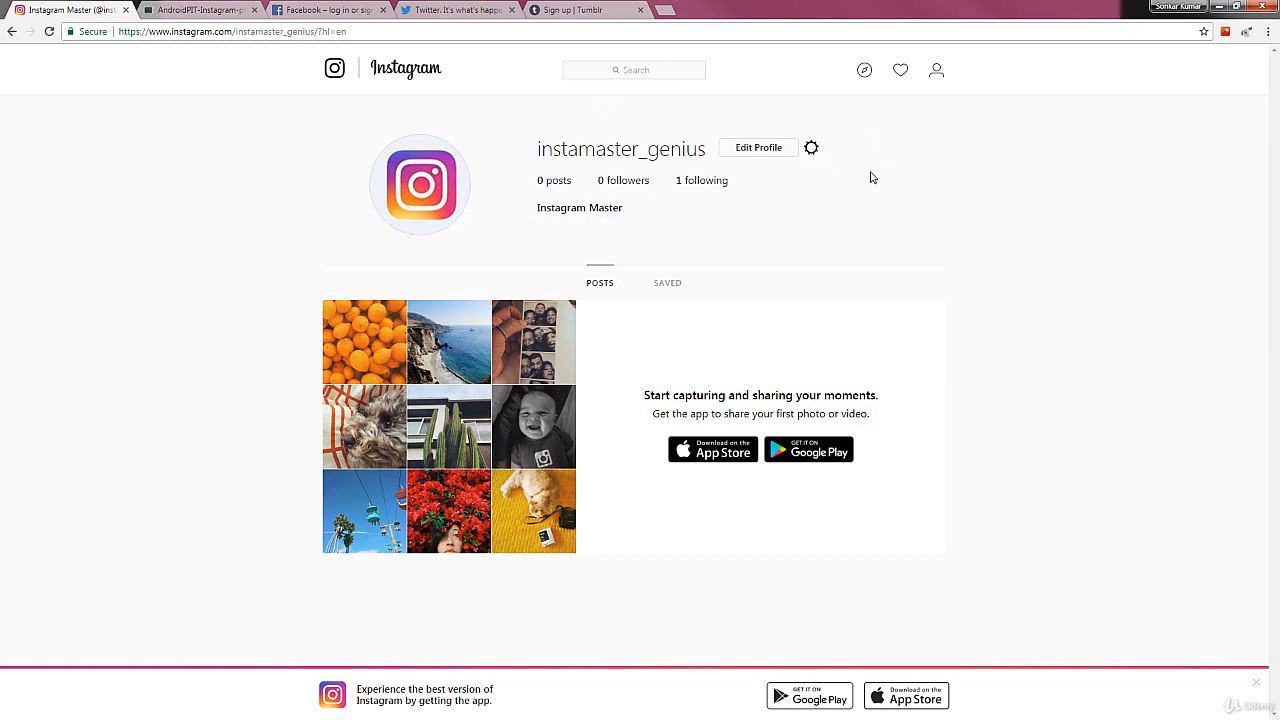
pyautogui.moveTo(811, 148)
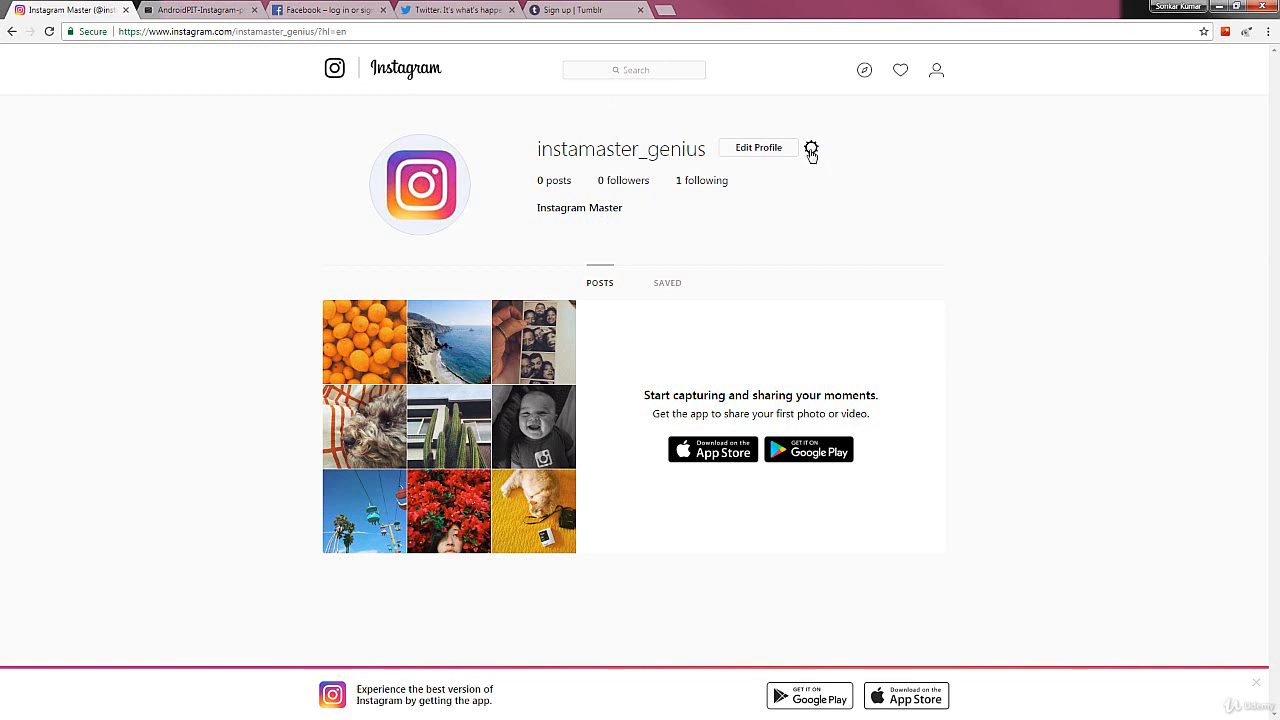
# - Show the Instagram profile screenshot beside its options screen listing Linked Accounts
pyautogui.click(811, 148)
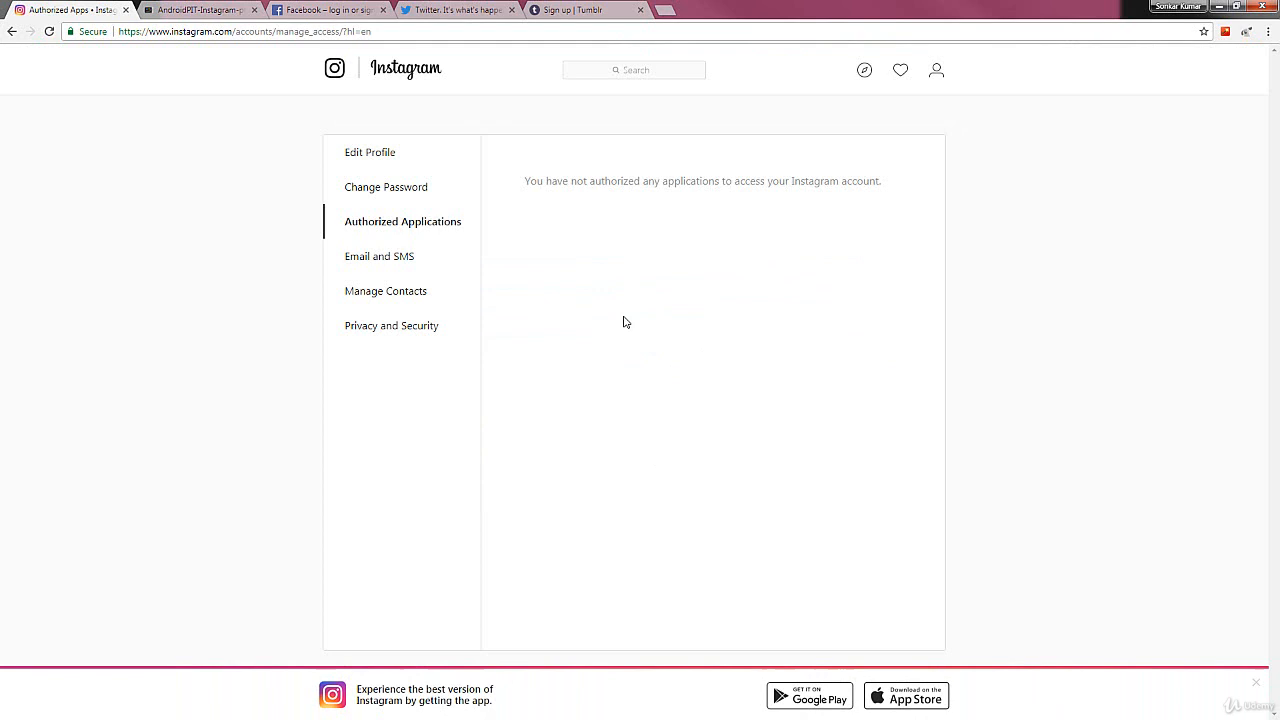
pyautogui.moveTo(729, 331)
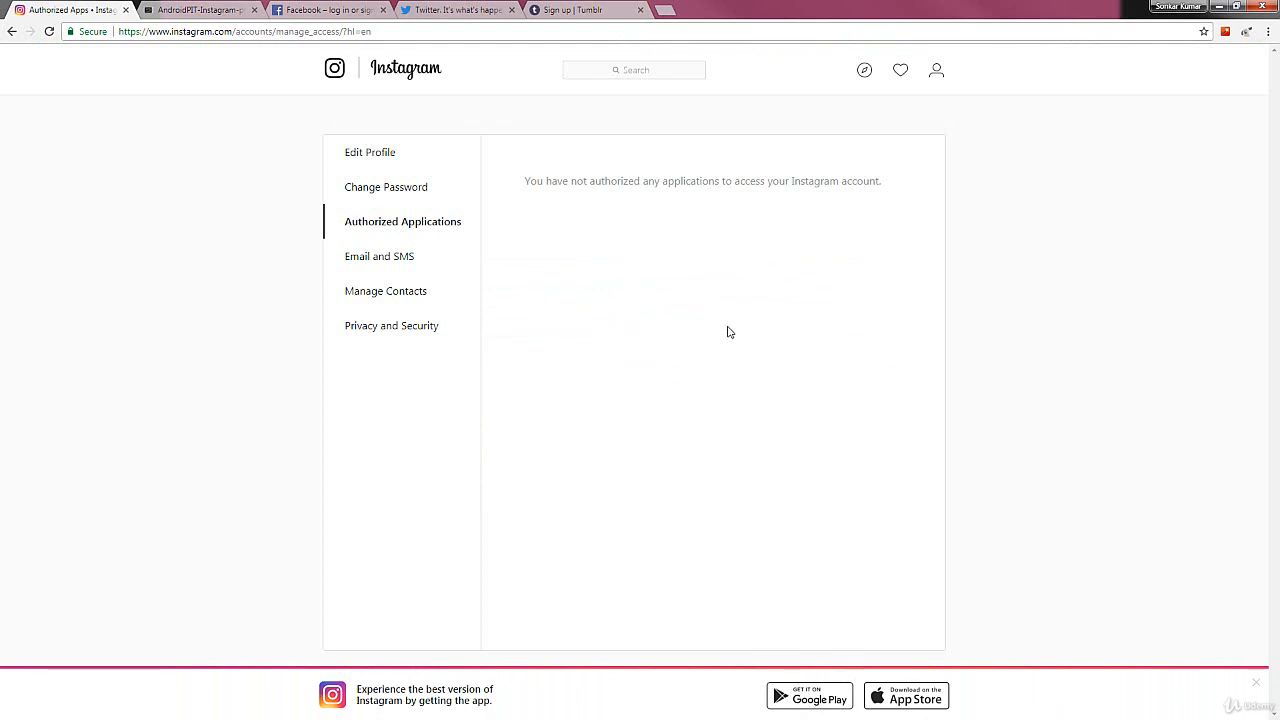
pyautogui.moveTo(986, 180)
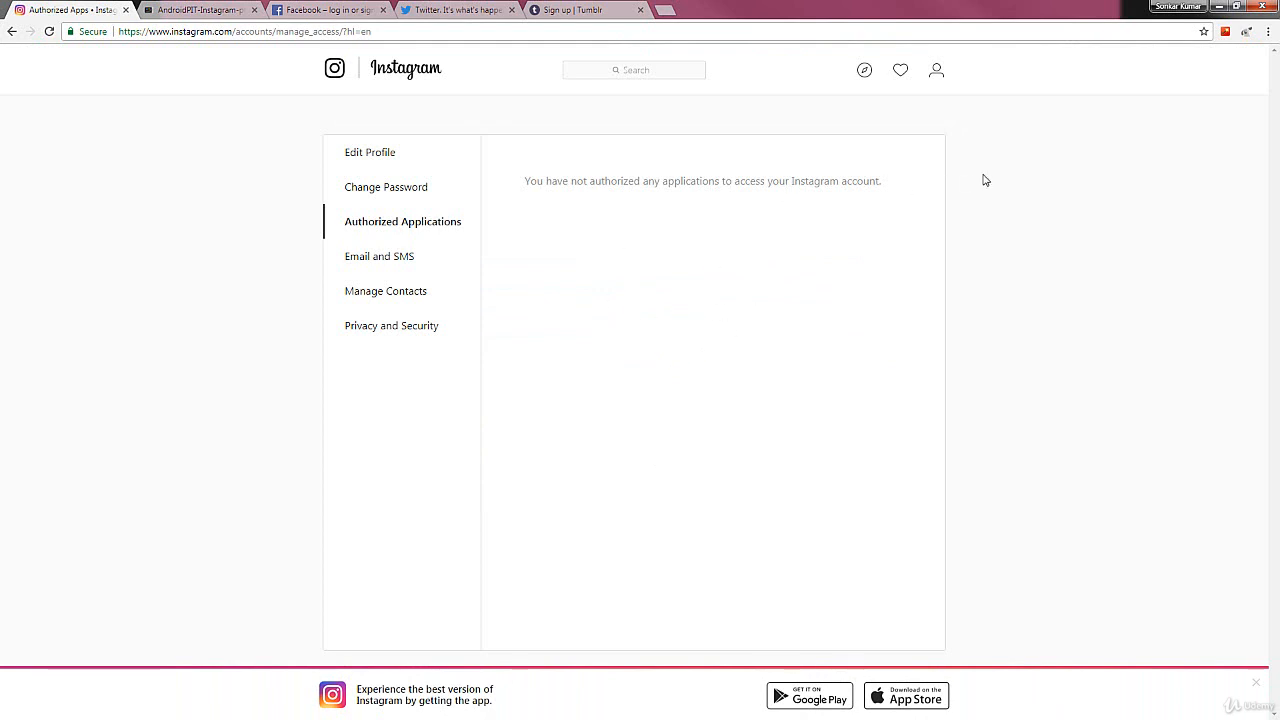
pyautogui.moveTo(936, 72)
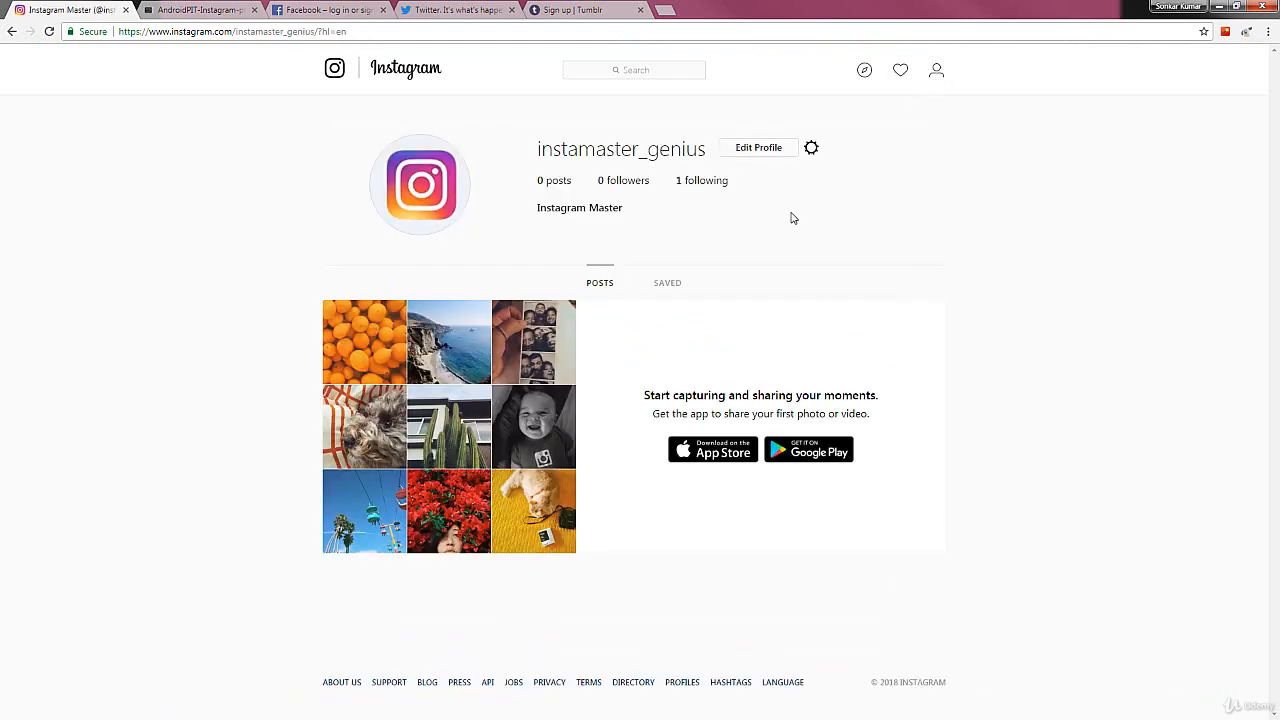
pyautogui.click(205, 14)
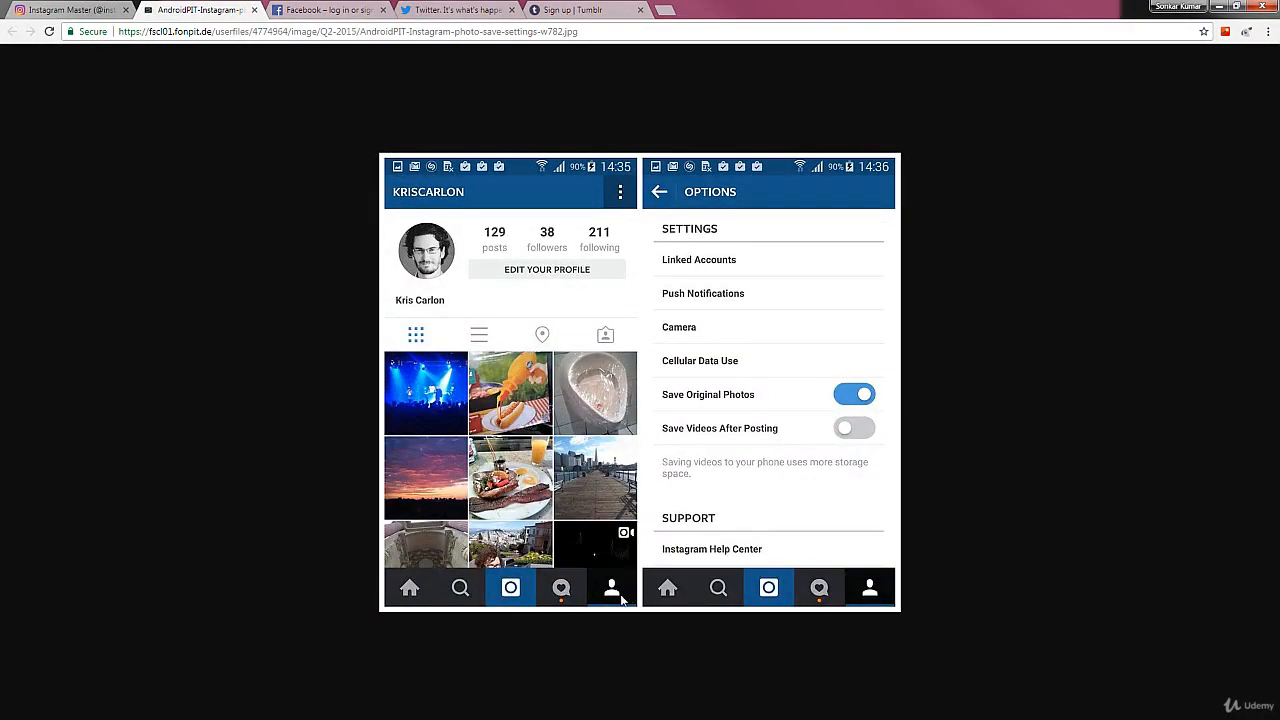
pyautogui.moveTo(607, 560)
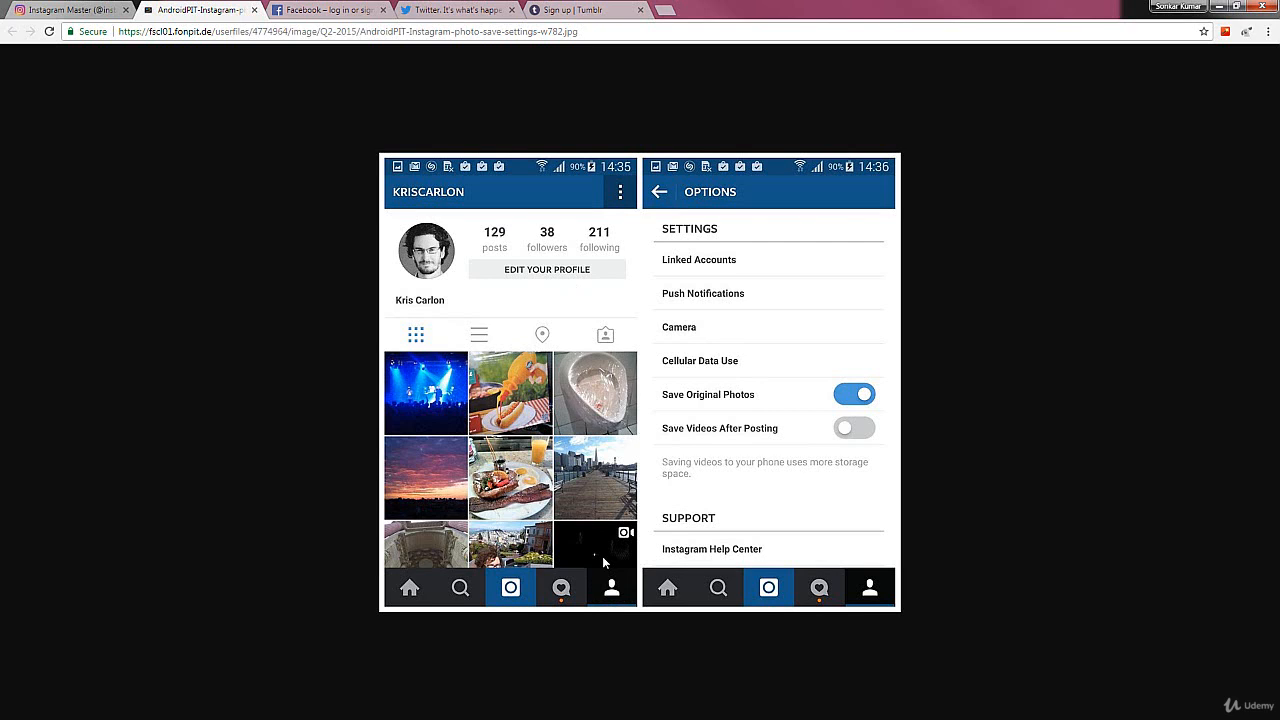
pyautogui.moveTo(634, 204)
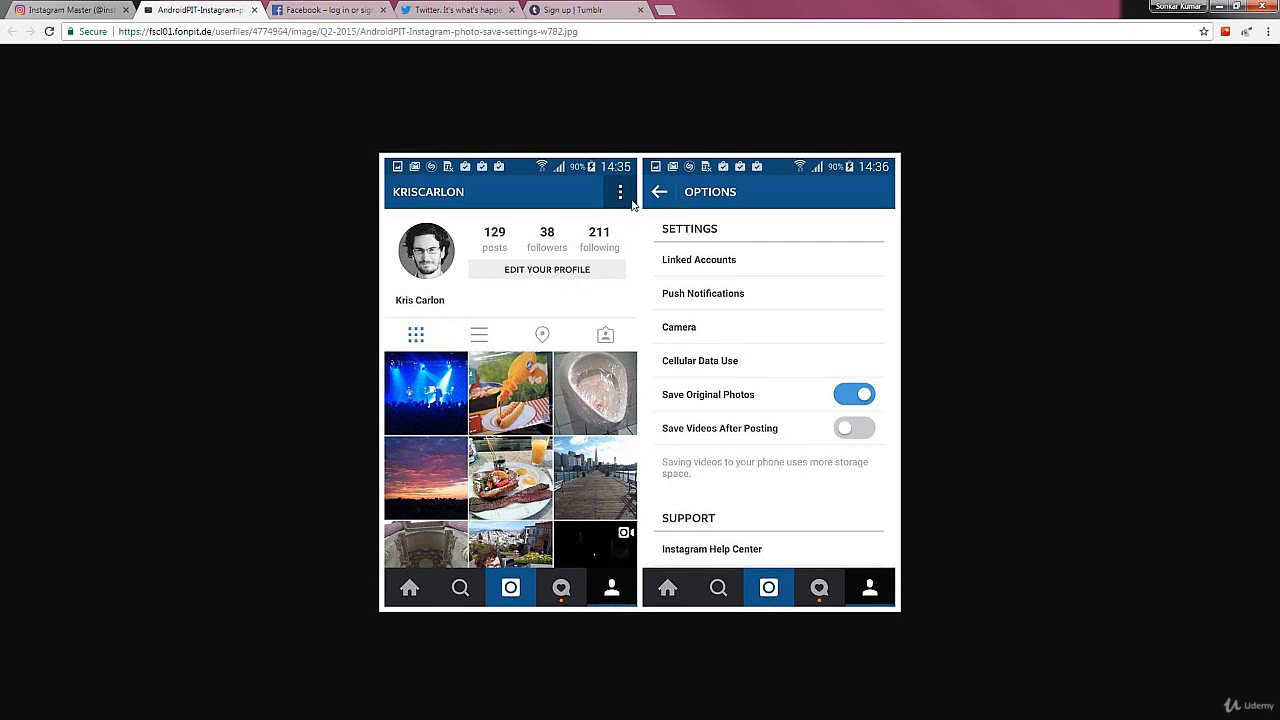
pyautogui.moveTo(618, 192)
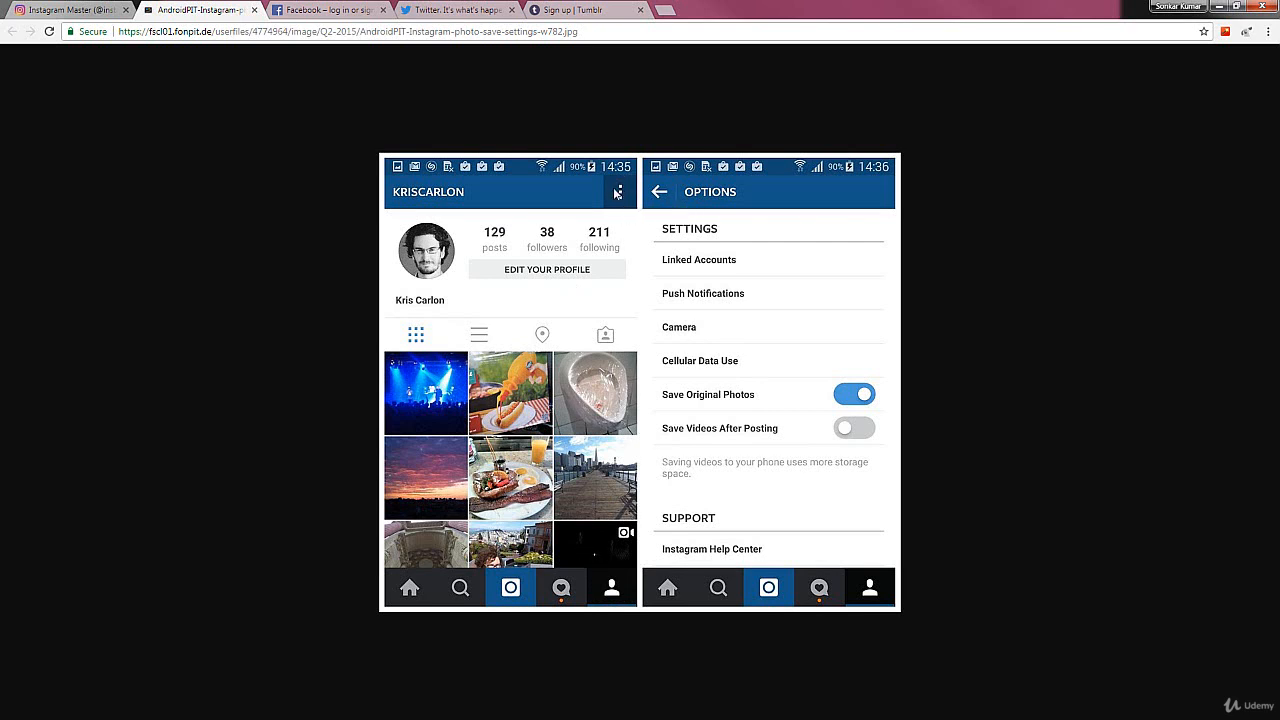
pyautogui.moveTo(593, 202)
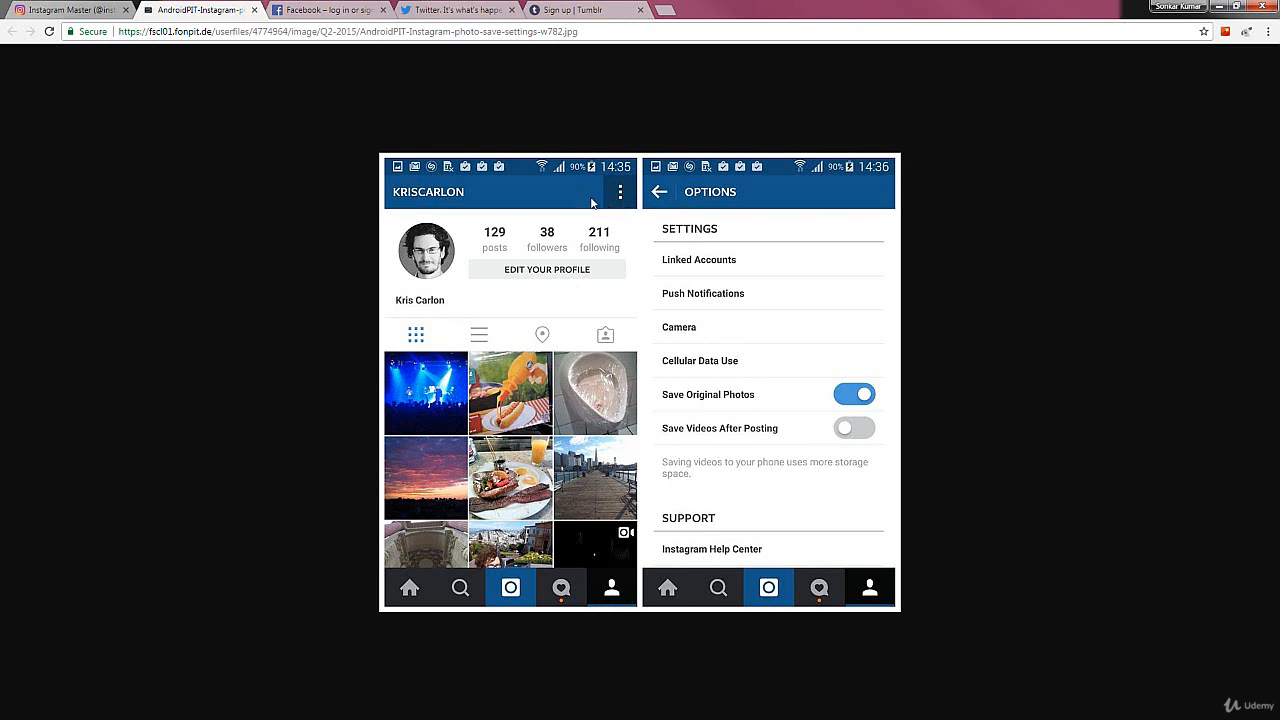
pyautogui.moveTo(596, 183)
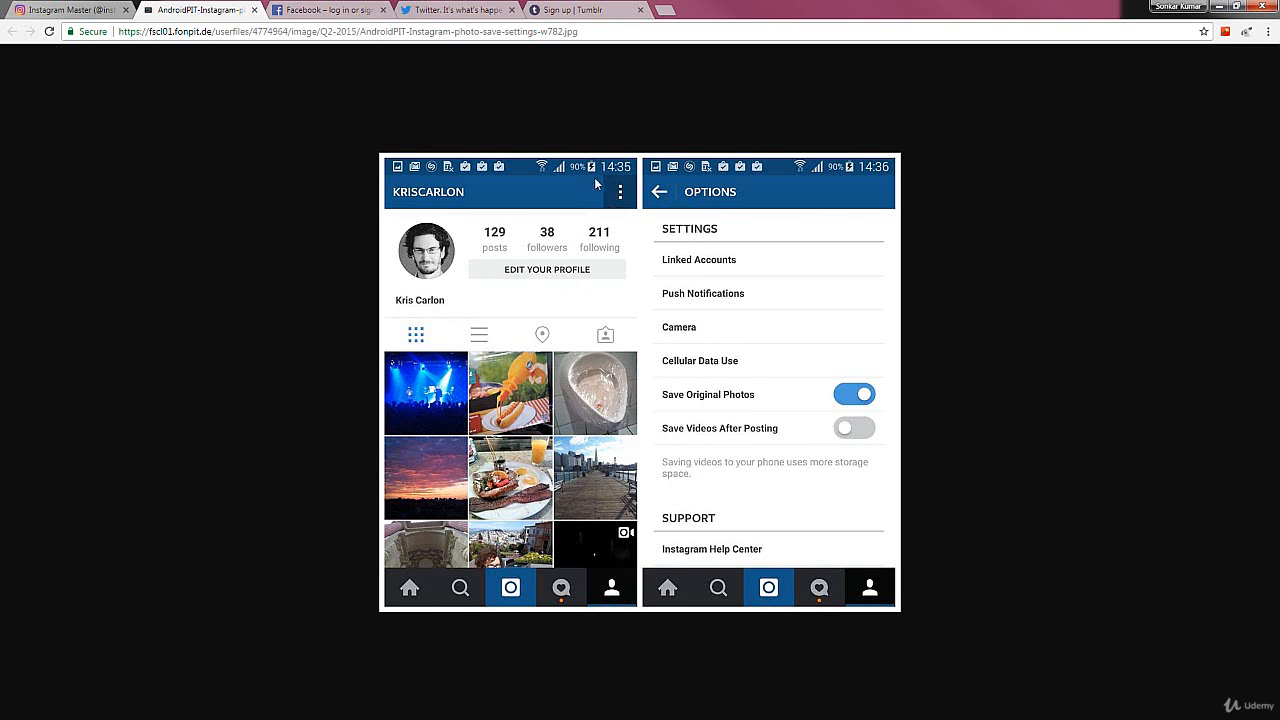
pyautogui.moveTo(591, 208)
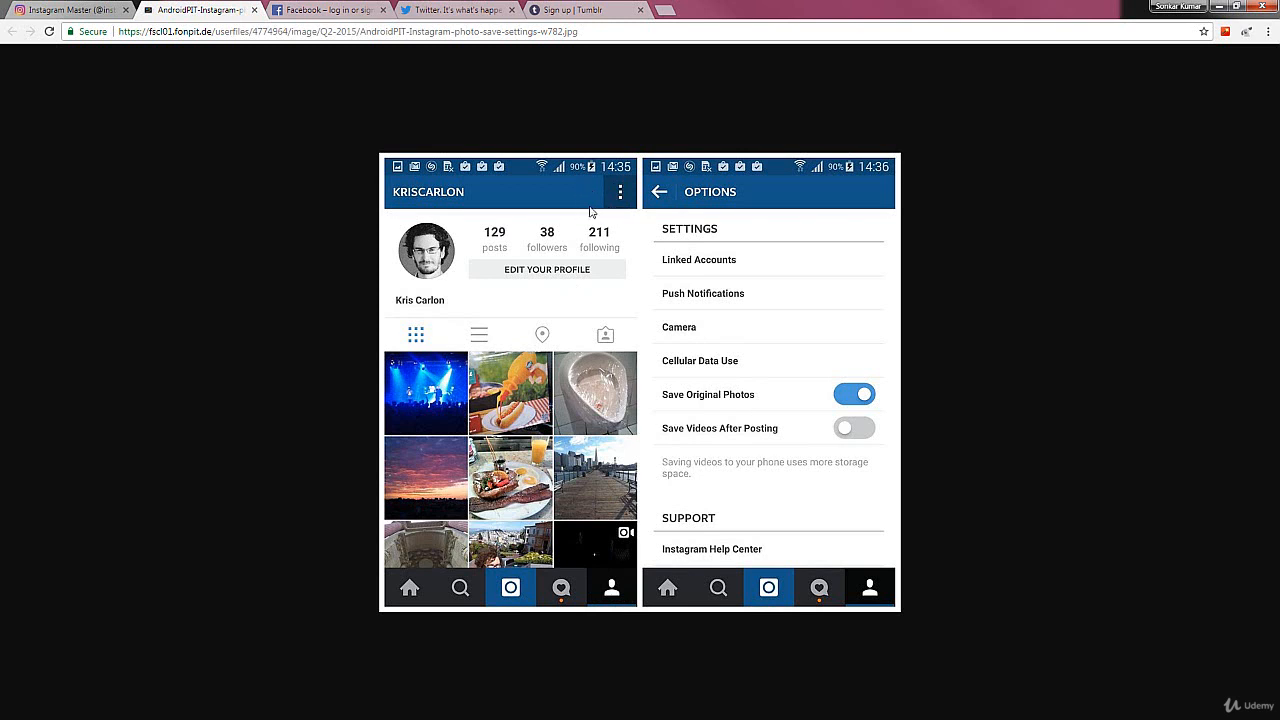
pyautogui.moveTo(590, 203)
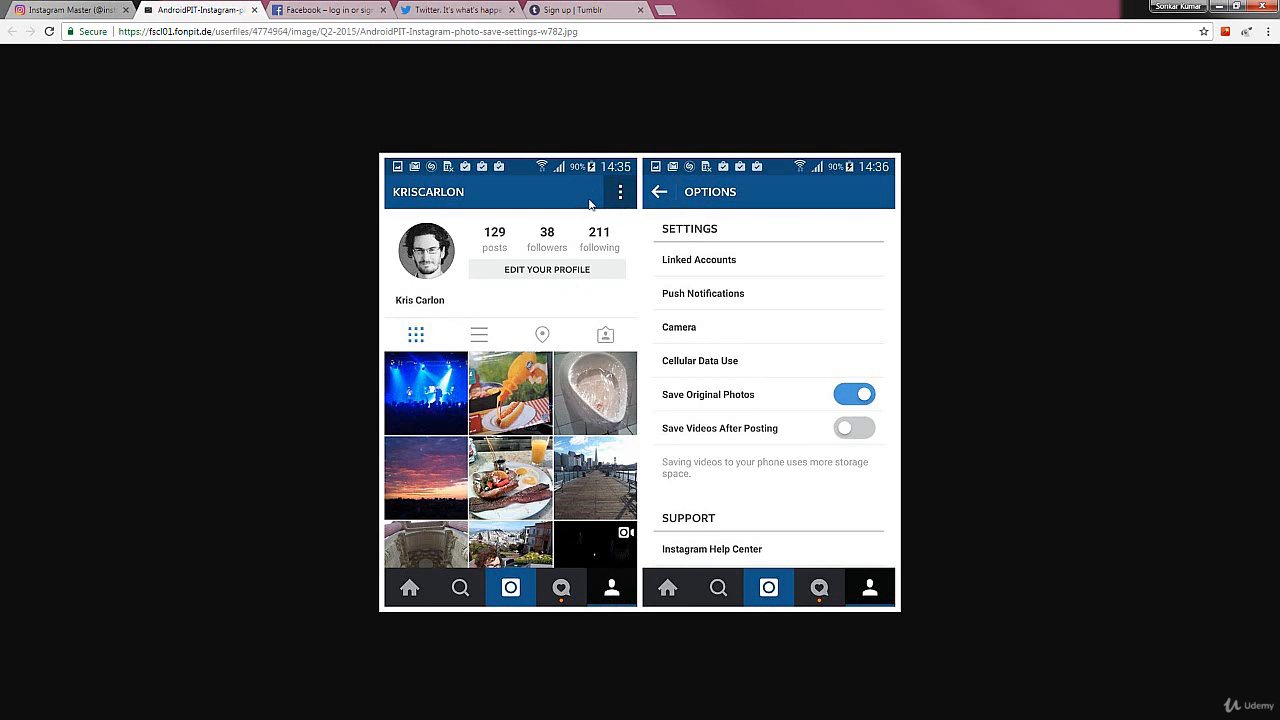
pyautogui.moveTo(592, 203)
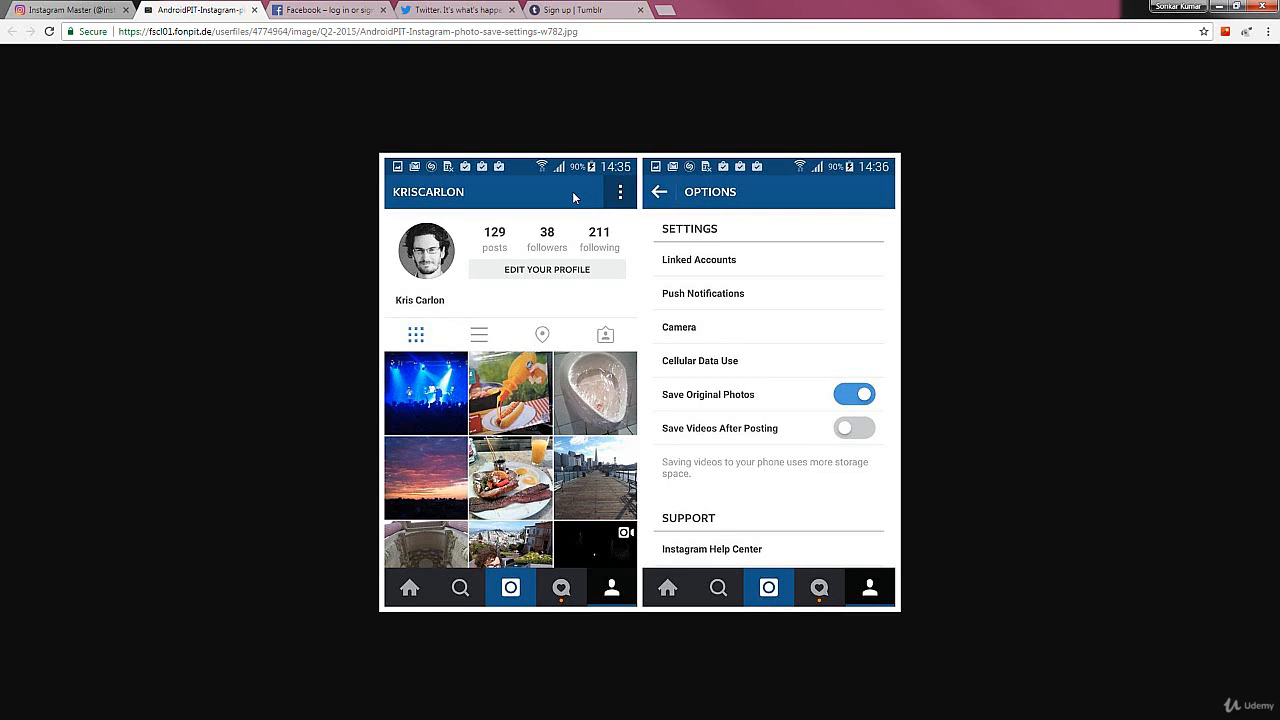
pyautogui.moveTo(556, 189)
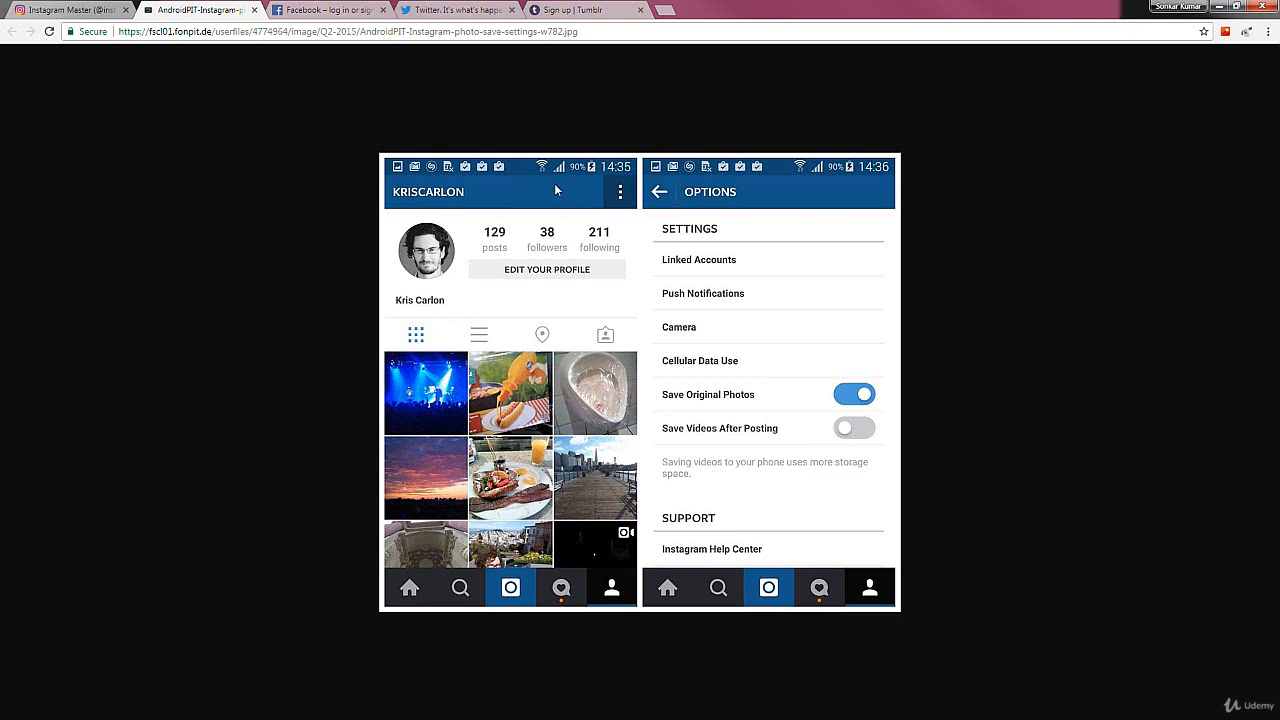
pyautogui.moveTo(645, 212)
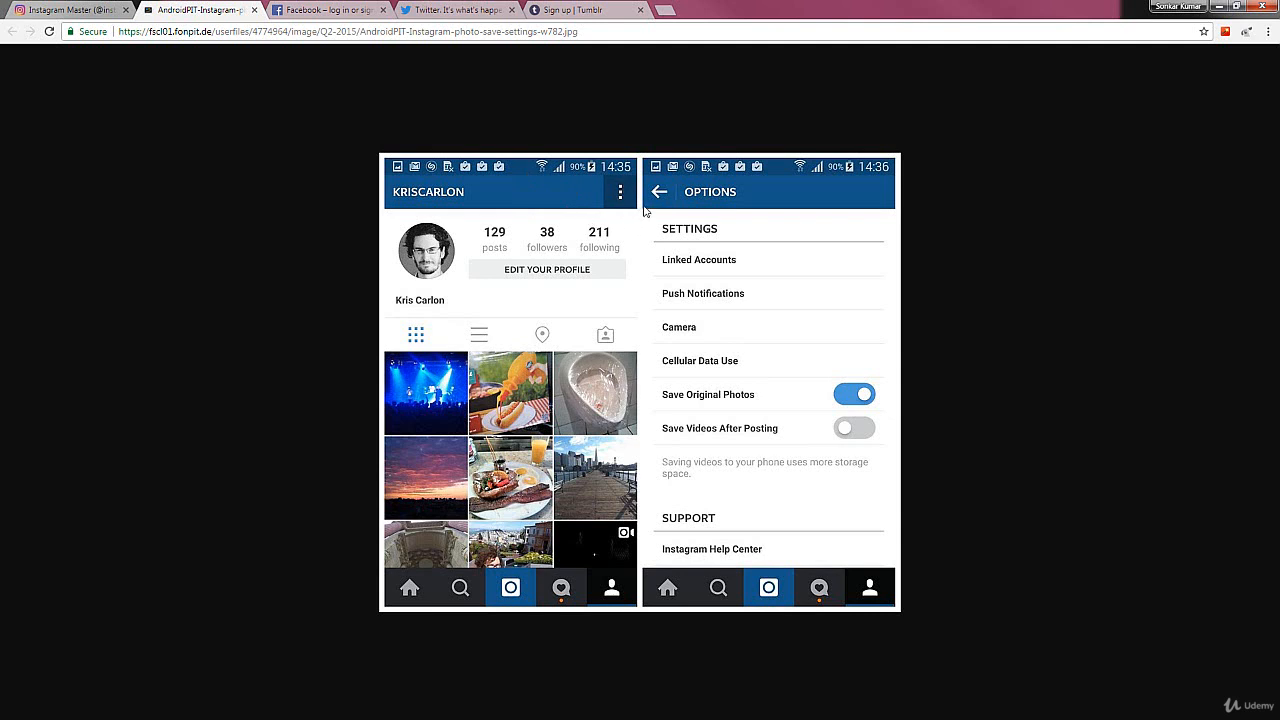
pyautogui.moveTo(646, 376)
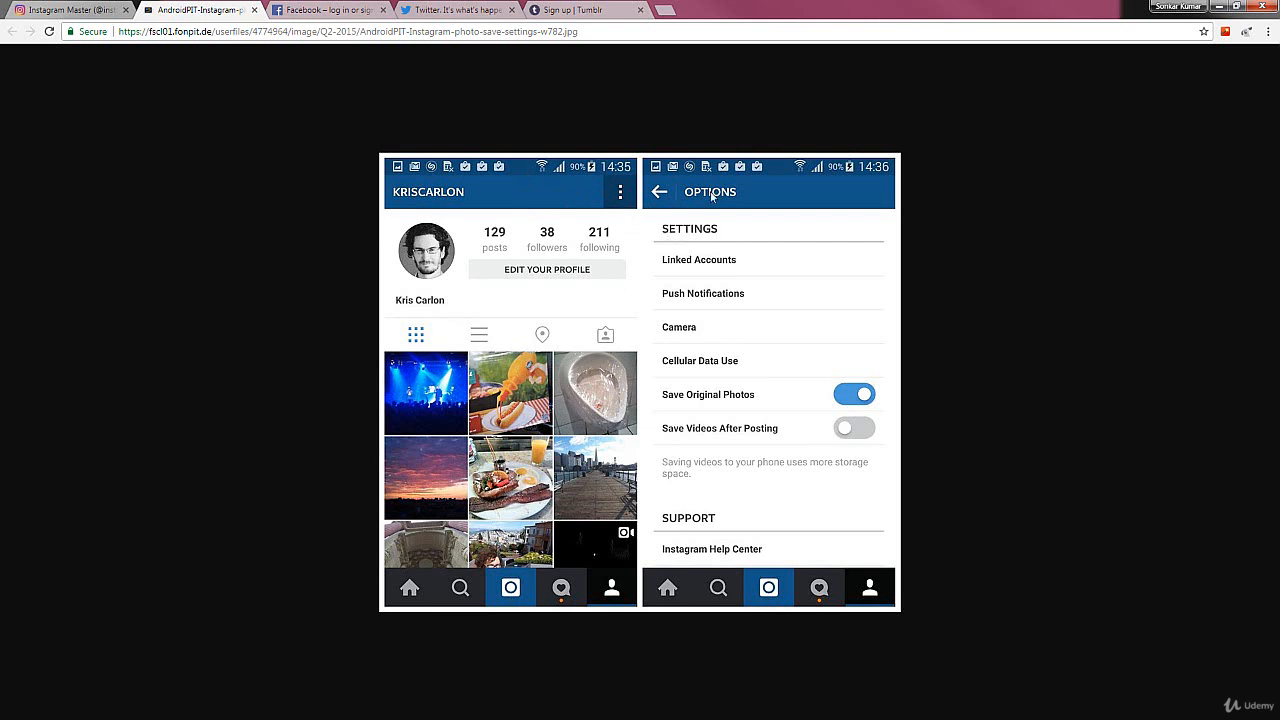
pyautogui.moveTo(723, 245)
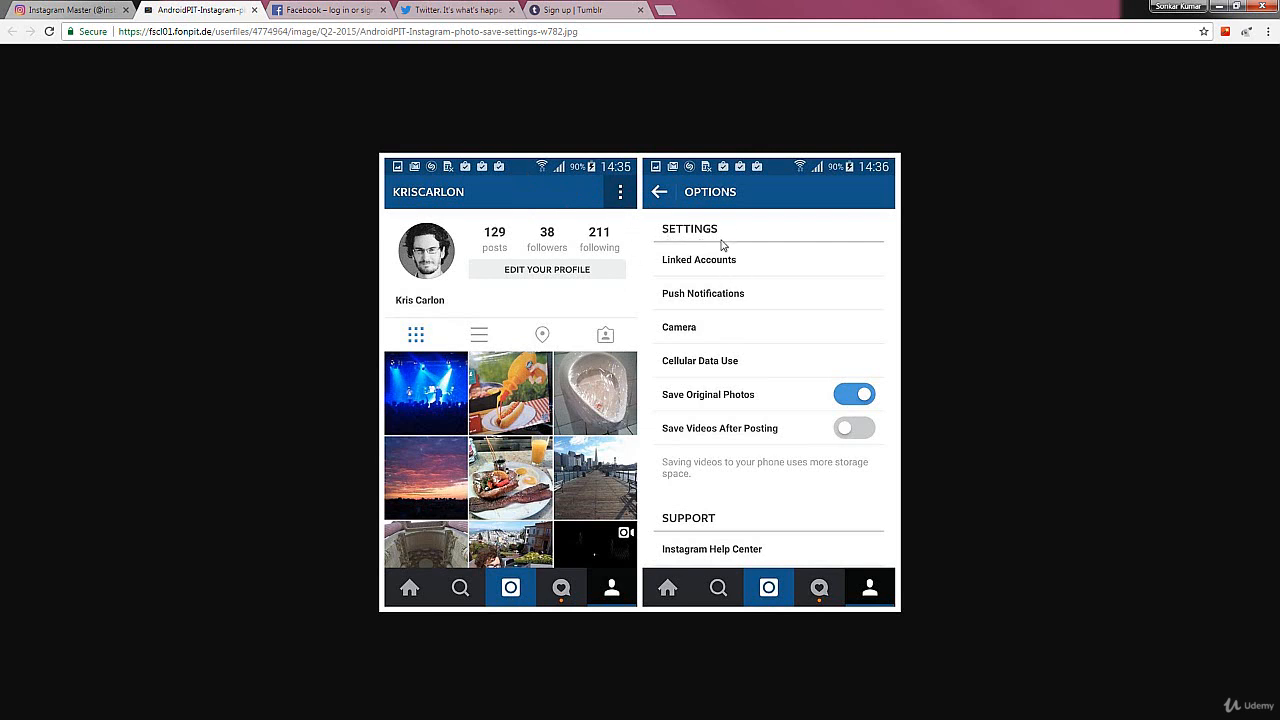
pyautogui.moveTo(749, 273)
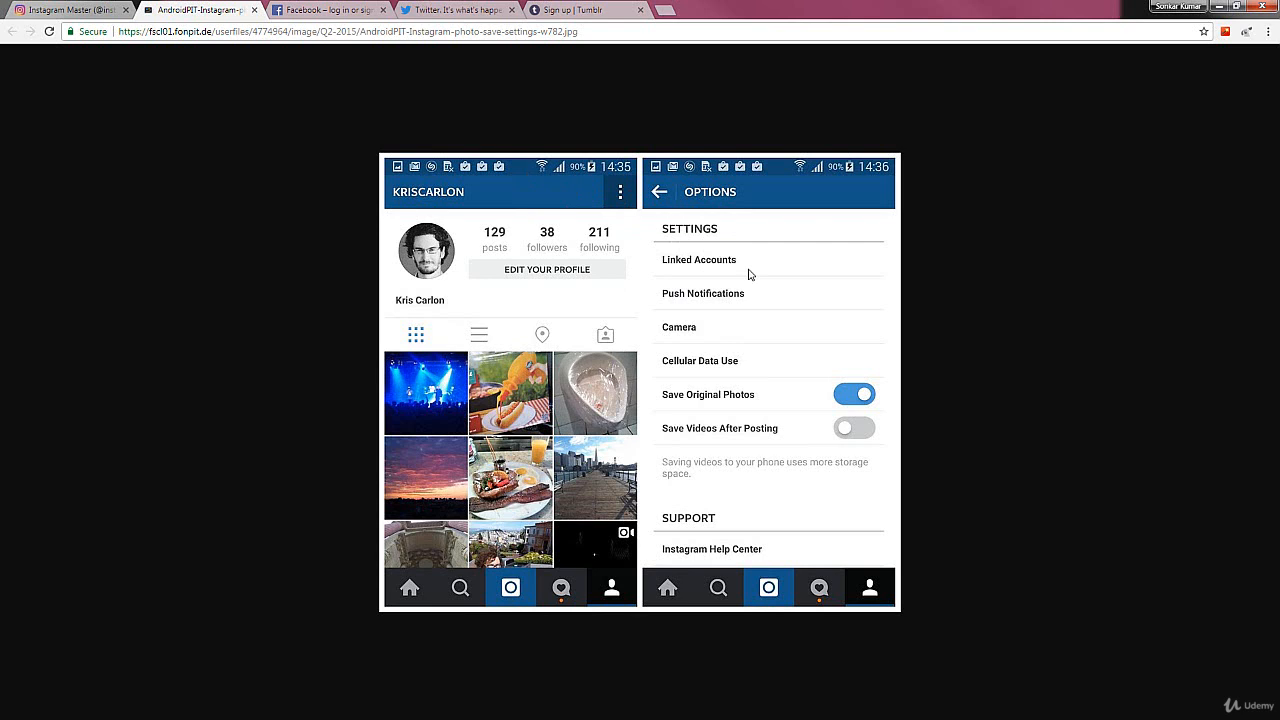
pyautogui.moveTo(725, 272)
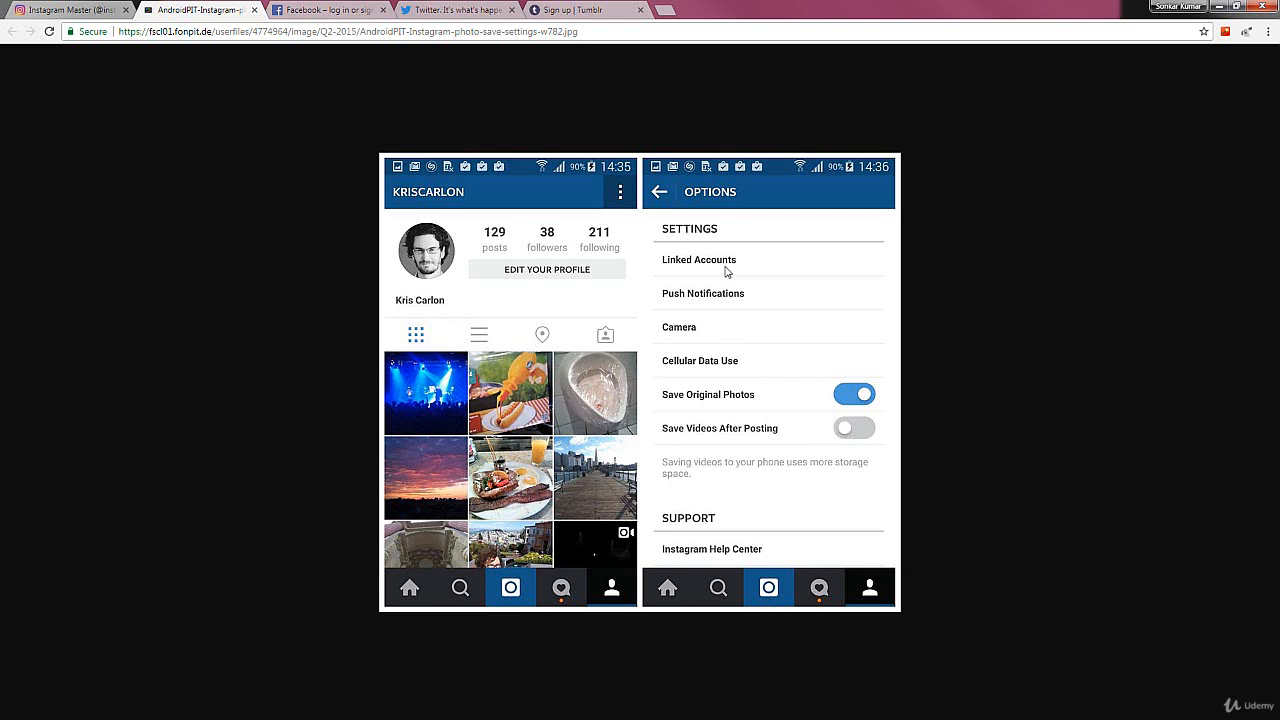
pyautogui.moveTo(724, 266)
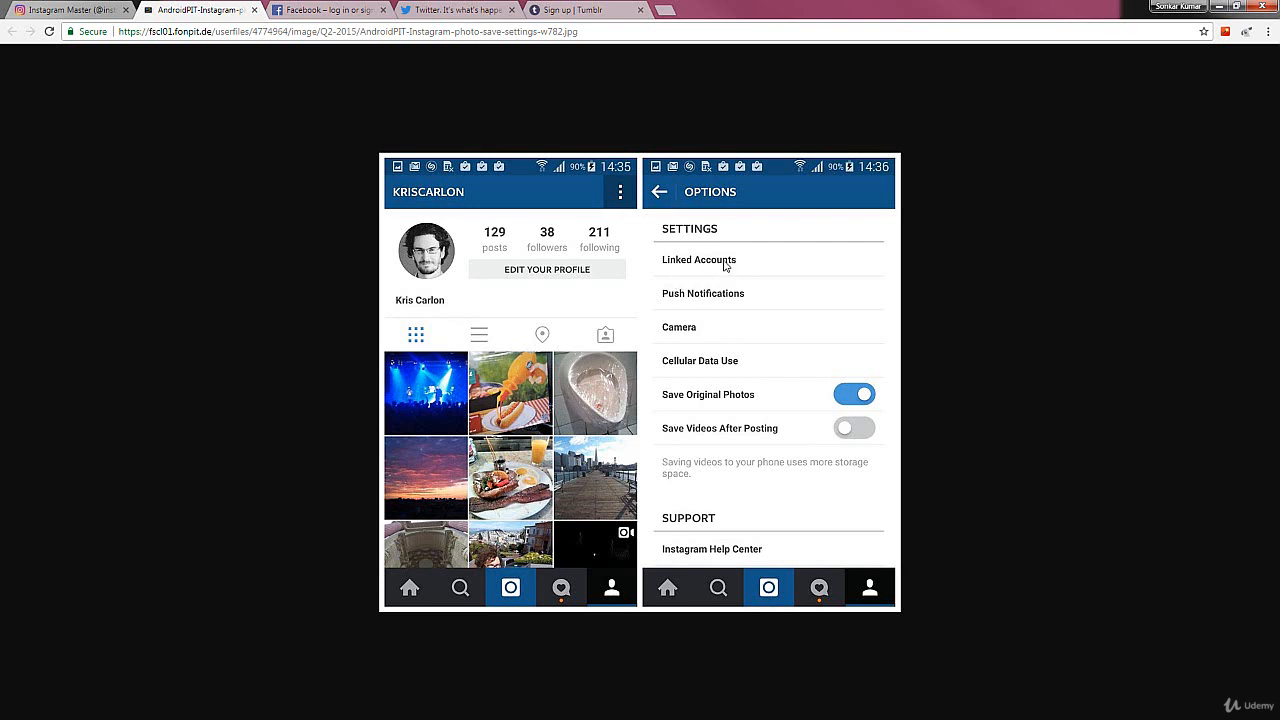
pyautogui.moveTo(731, 260)
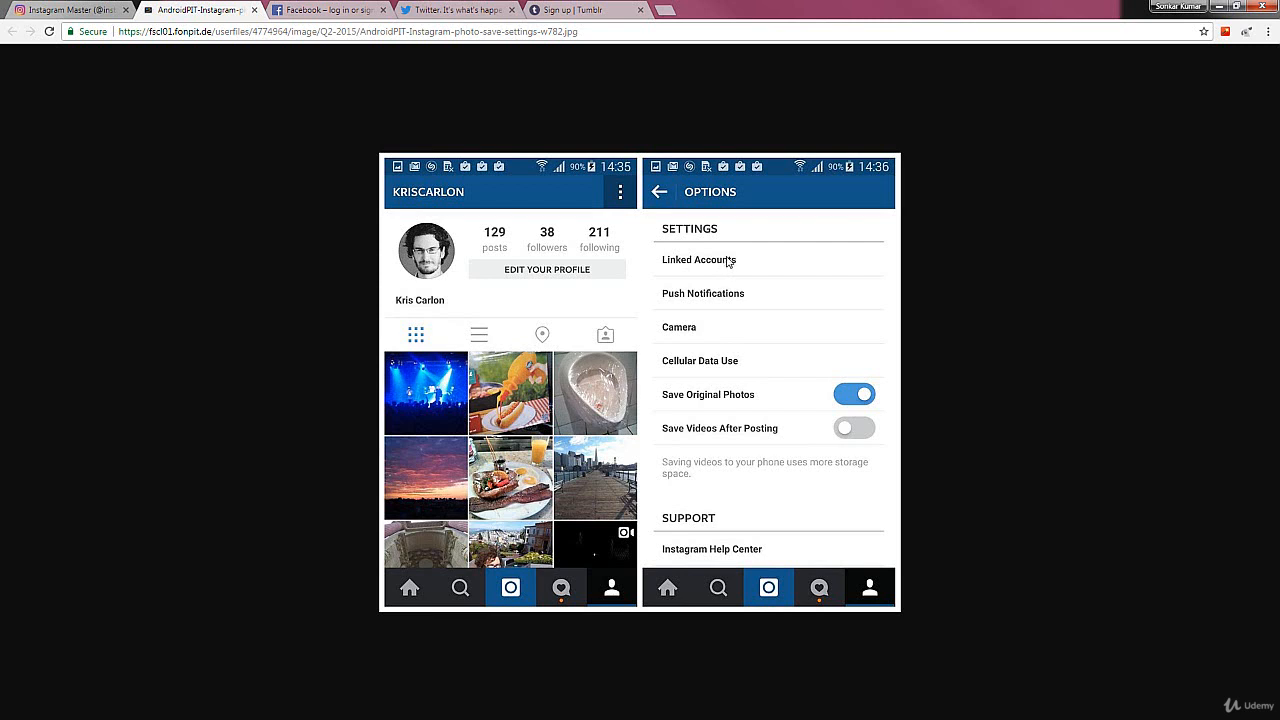
pyautogui.moveTo(734, 260)
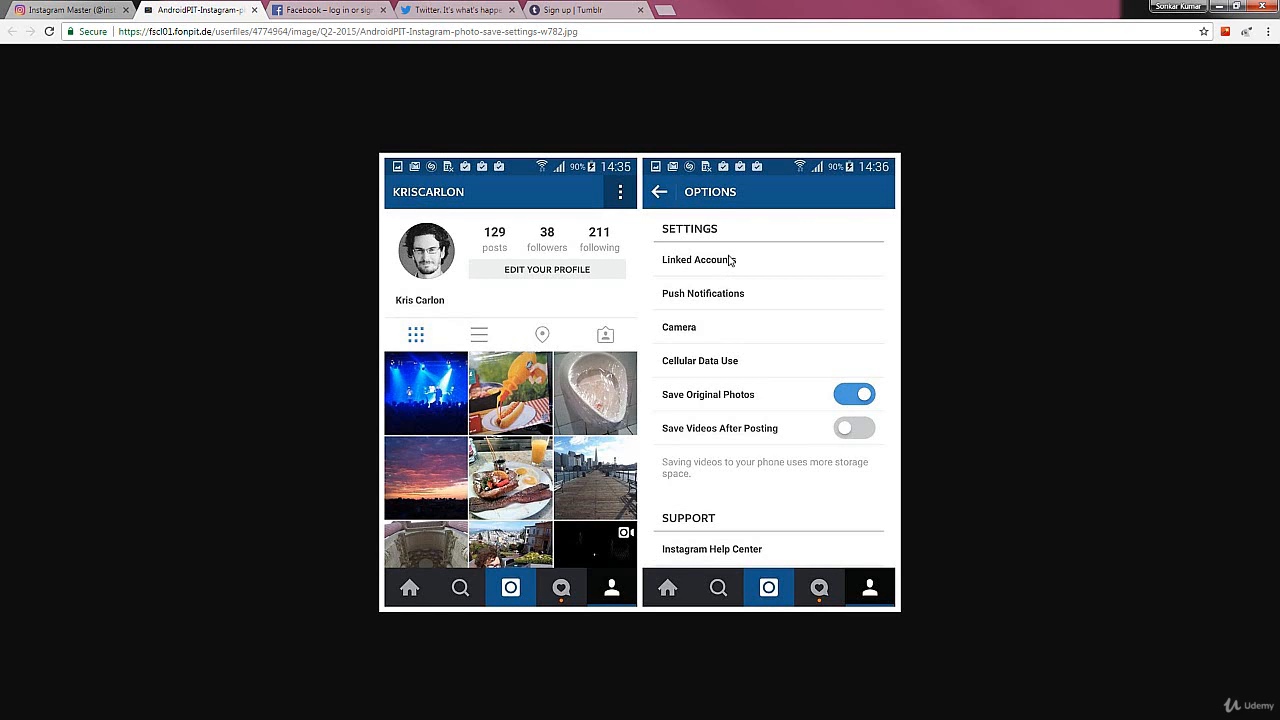
pyautogui.moveTo(320, 16)
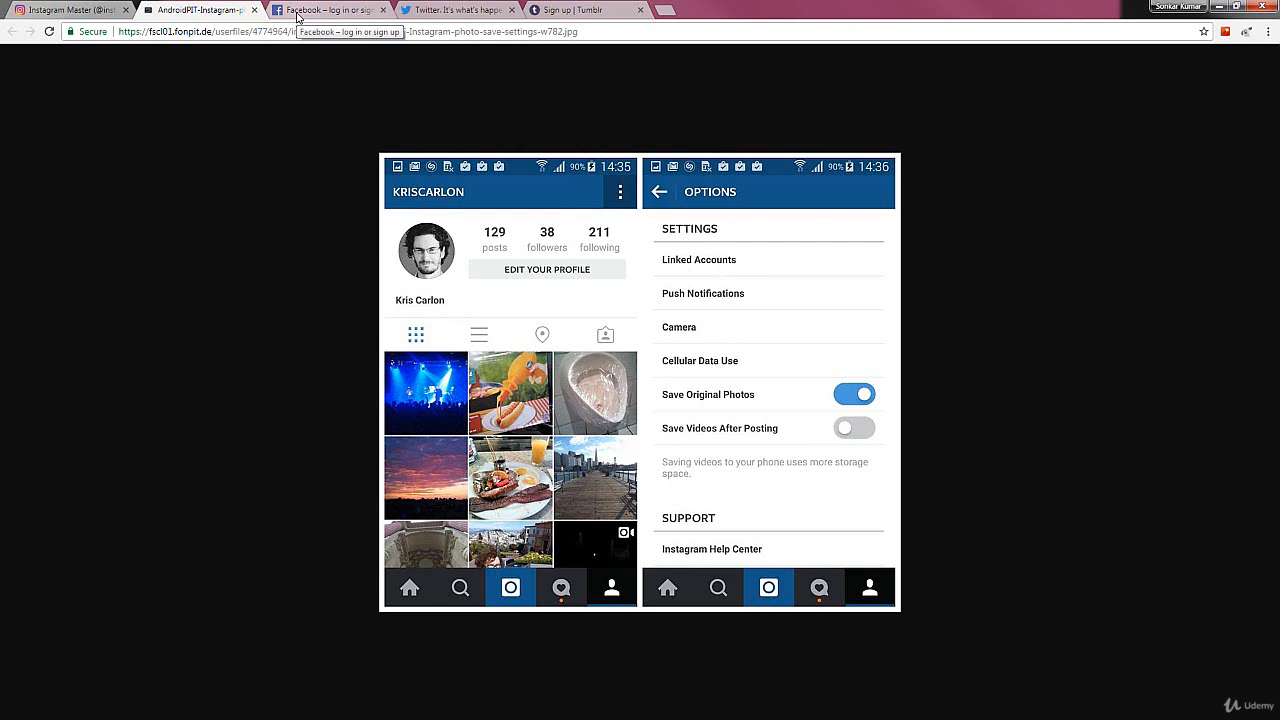
pyautogui.moveTo(345, 16)
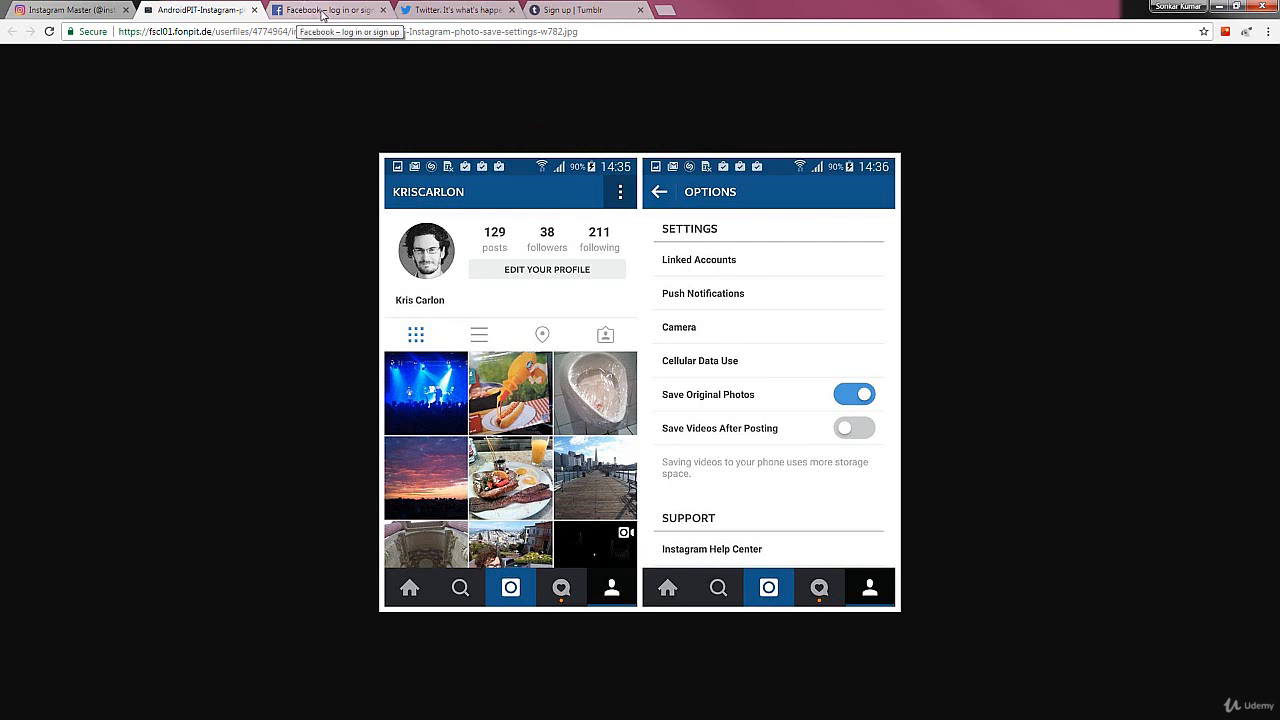
pyautogui.click(455, 12)
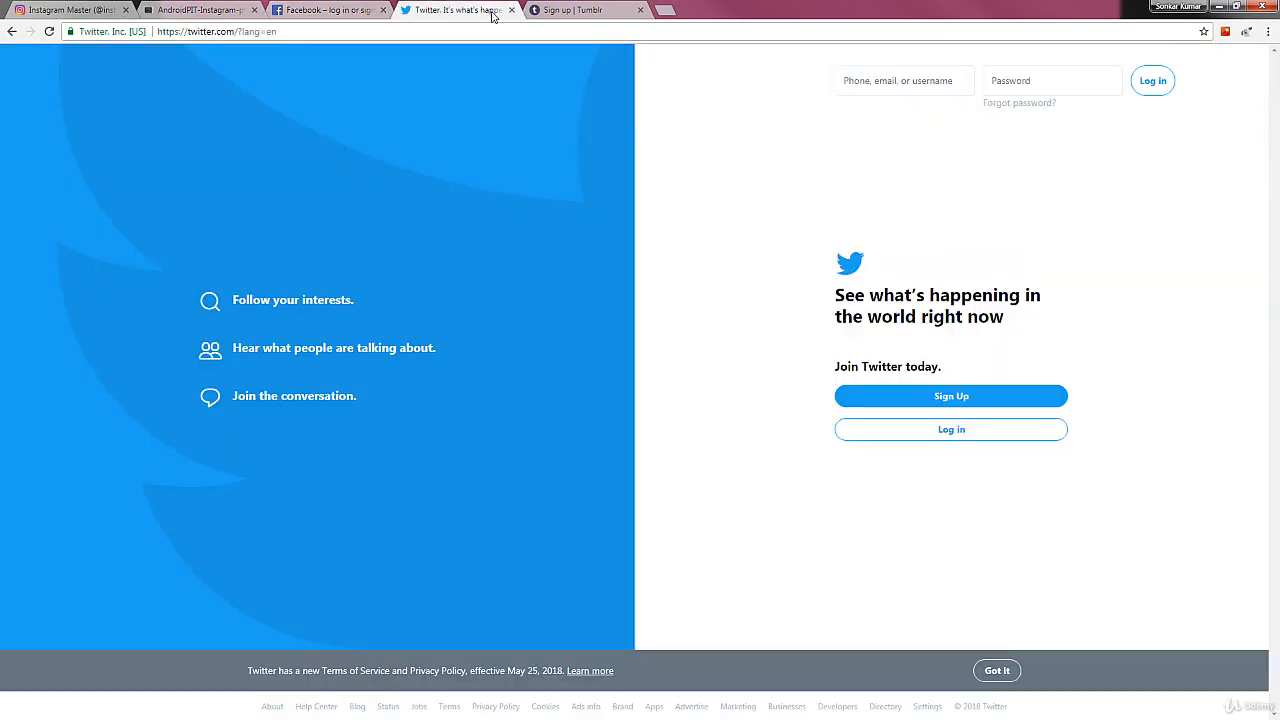
pyautogui.click(580, 10)
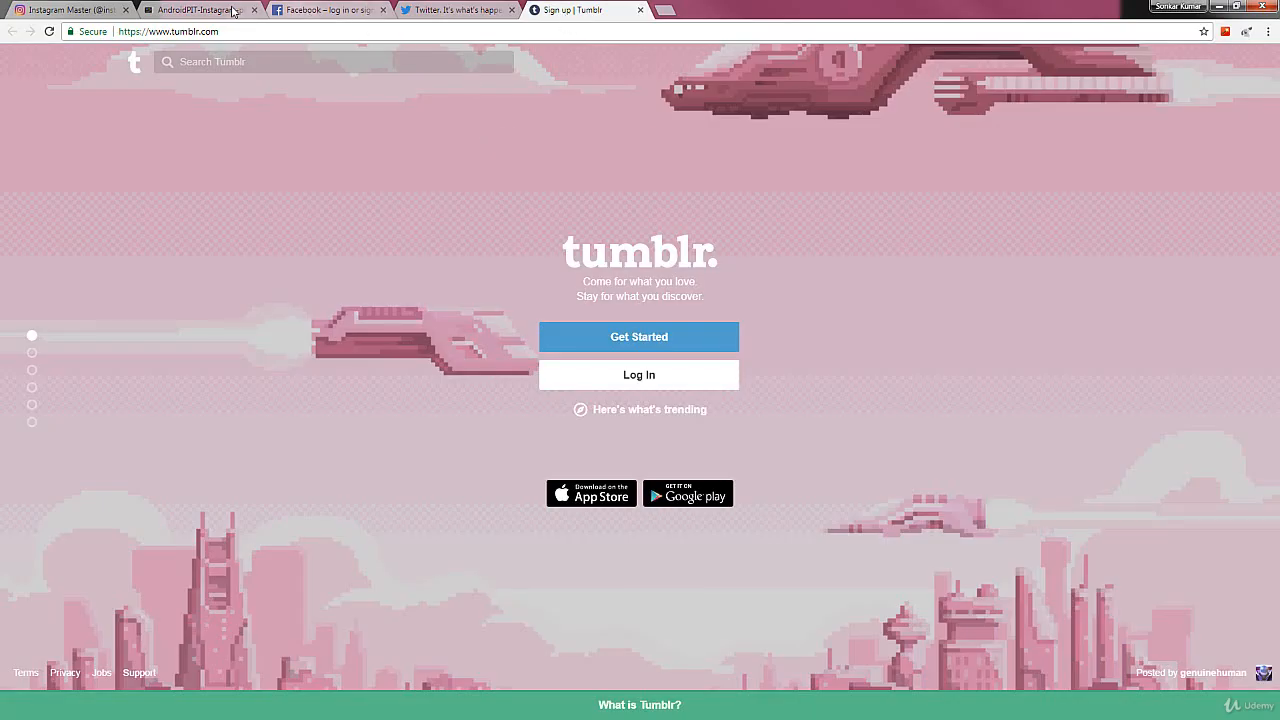
pyautogui.click(200, 9)
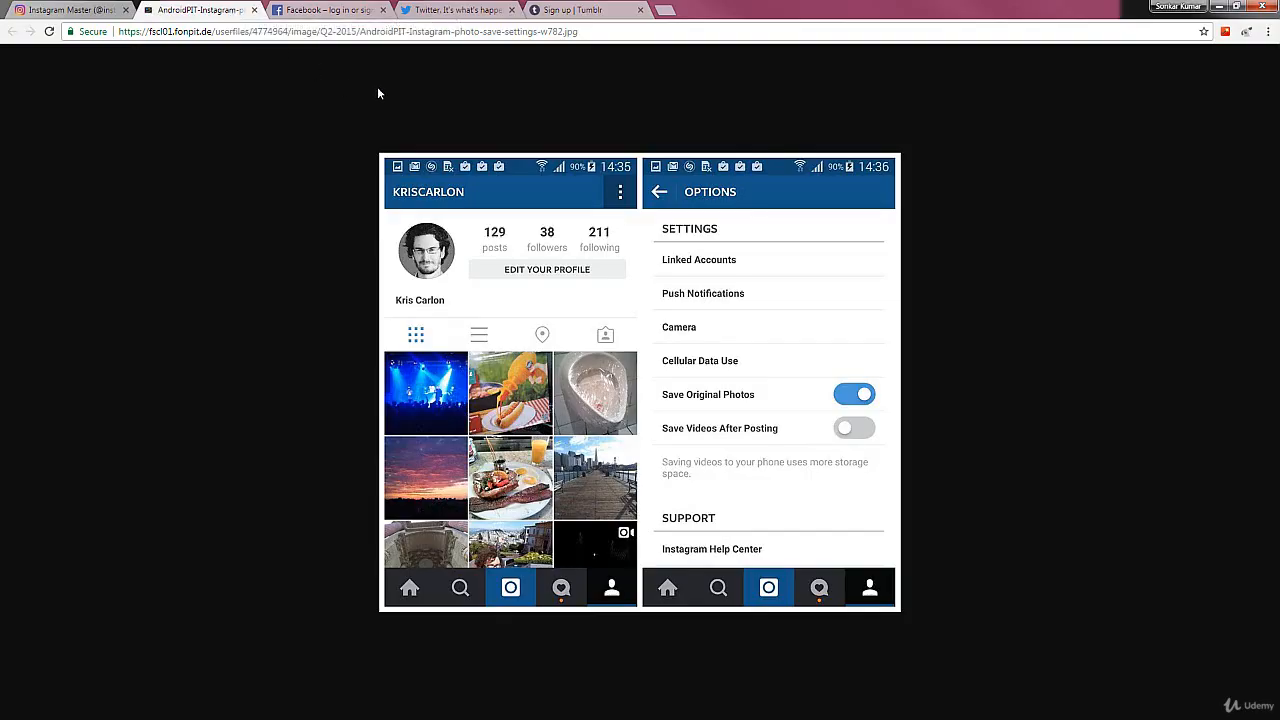
pyautogui.moveTo(547, 50)
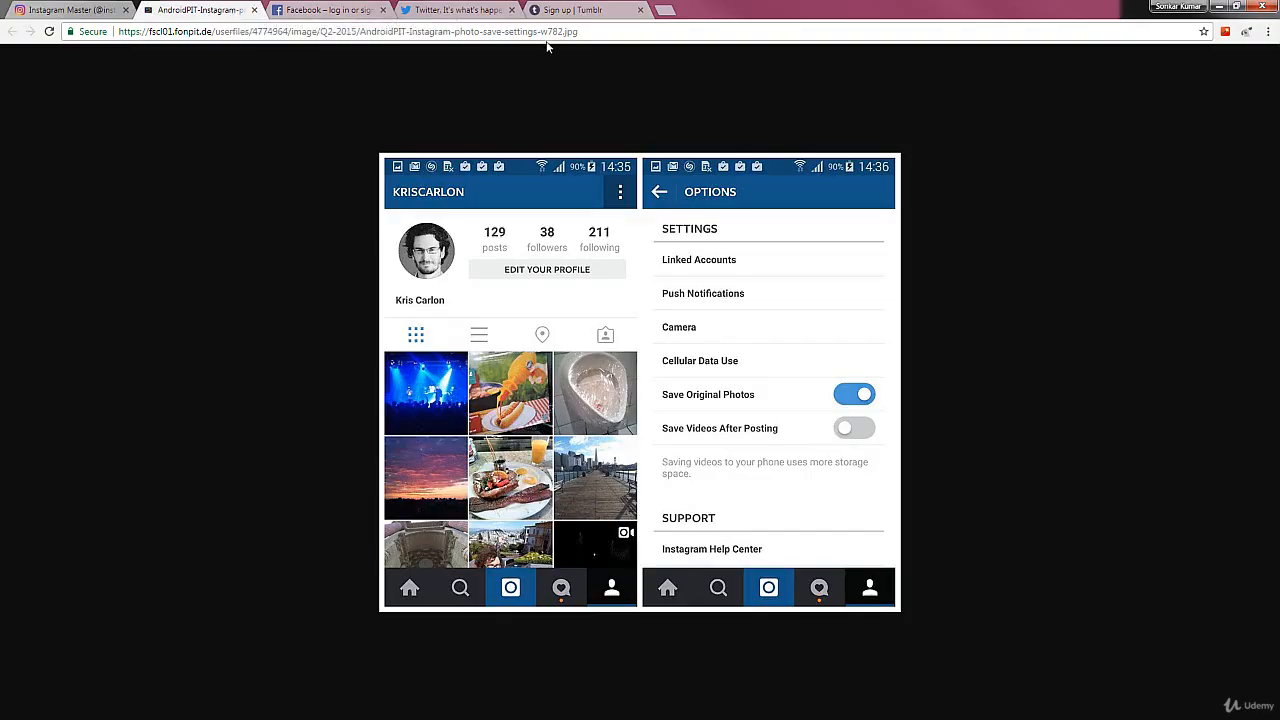
pyautogui.moveTo(545, 62)
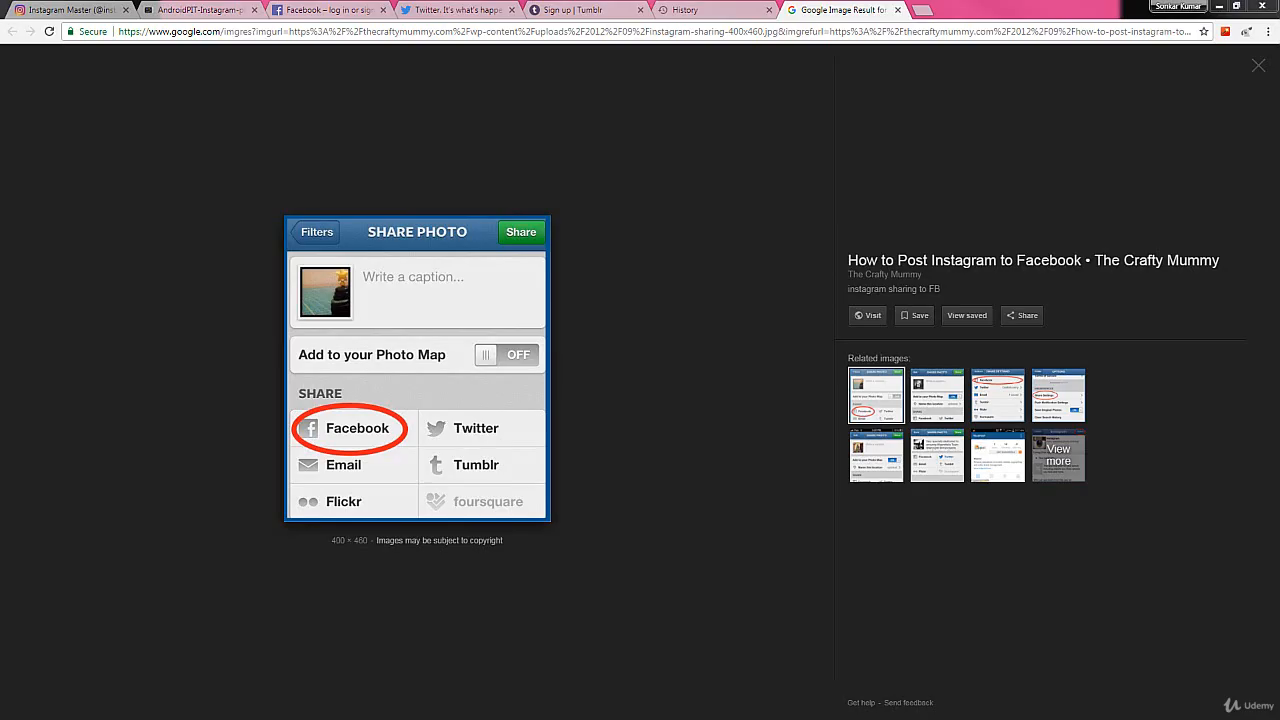
pyautogui.moveTo(298, 118)
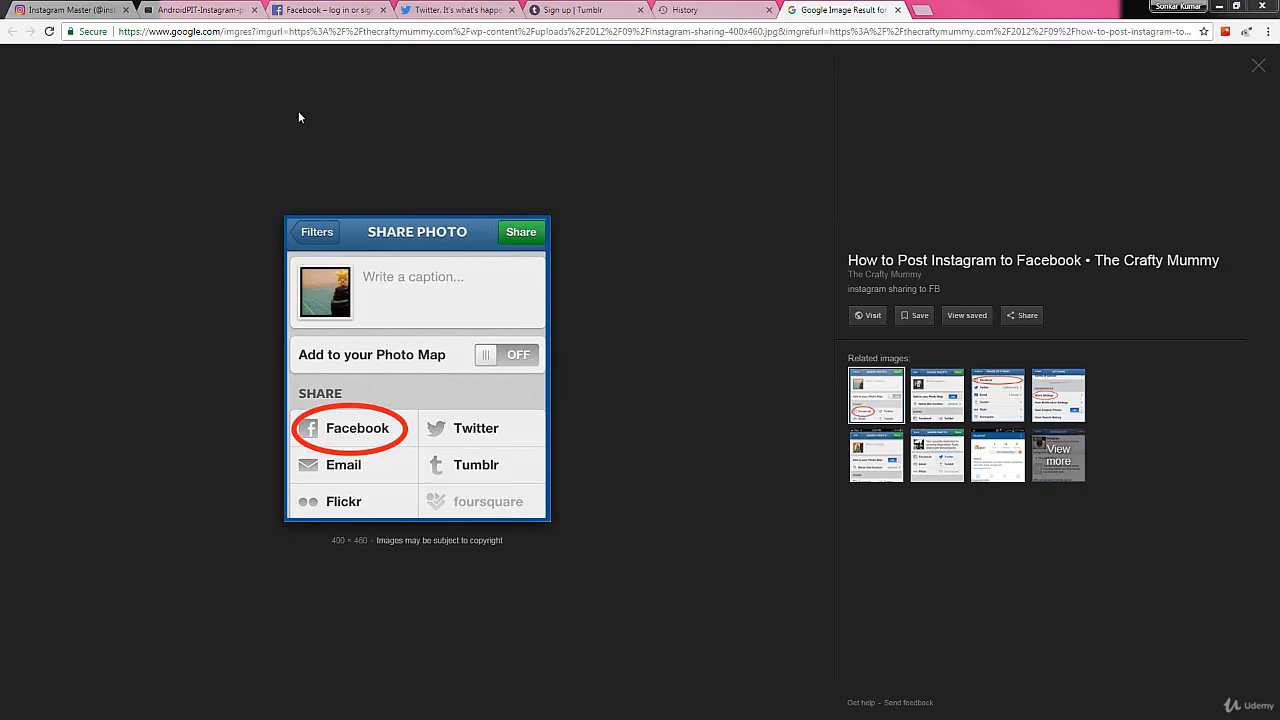
pyautogui.moveTo(475, 478)
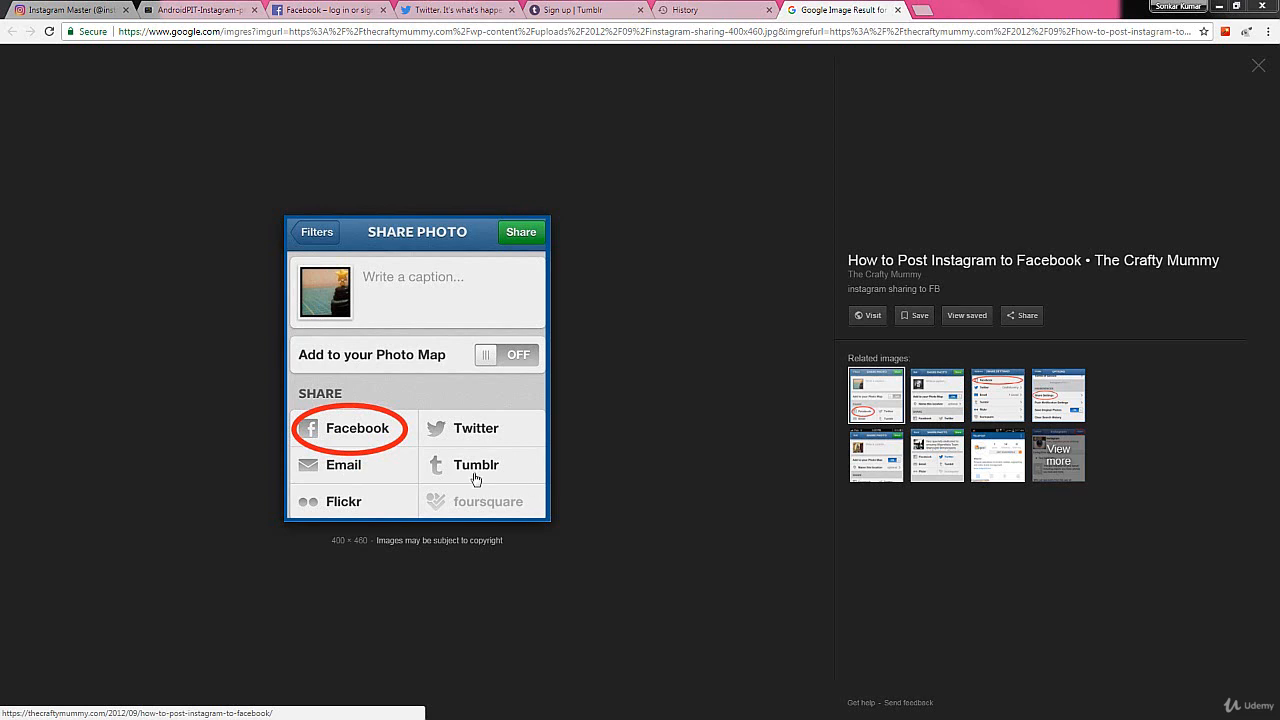
pyautogui.moveTo(368, 488)
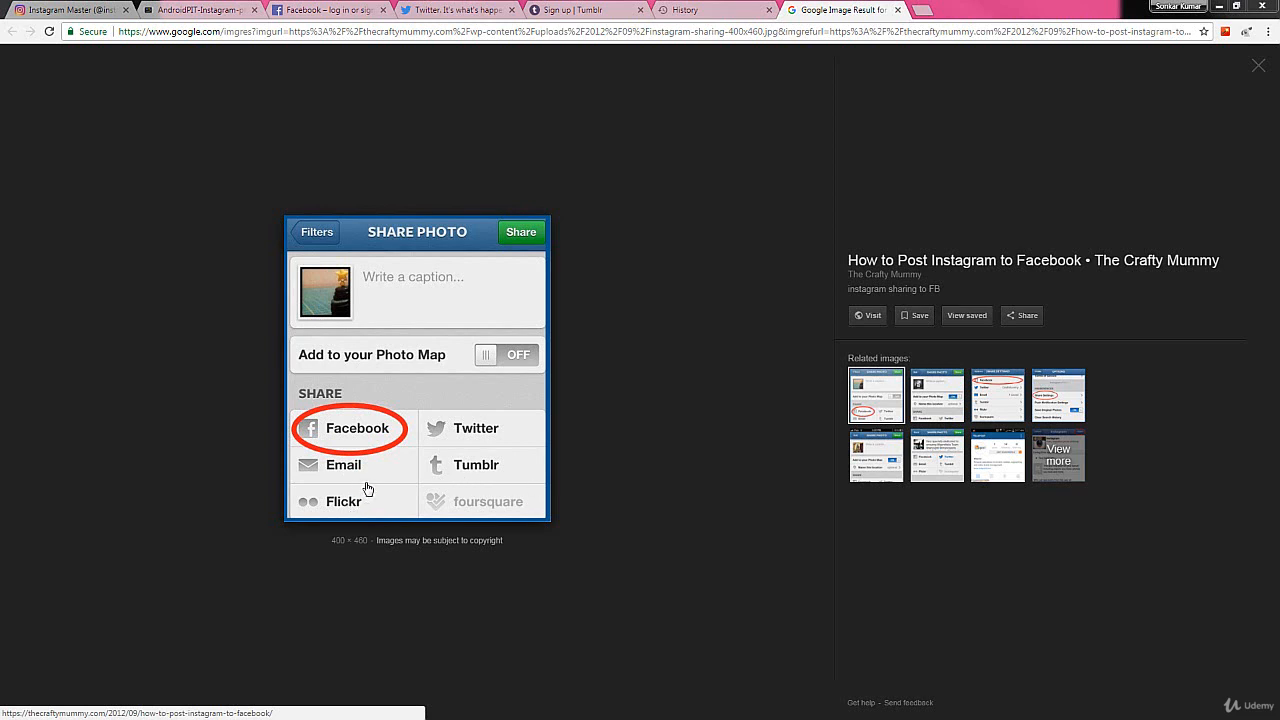